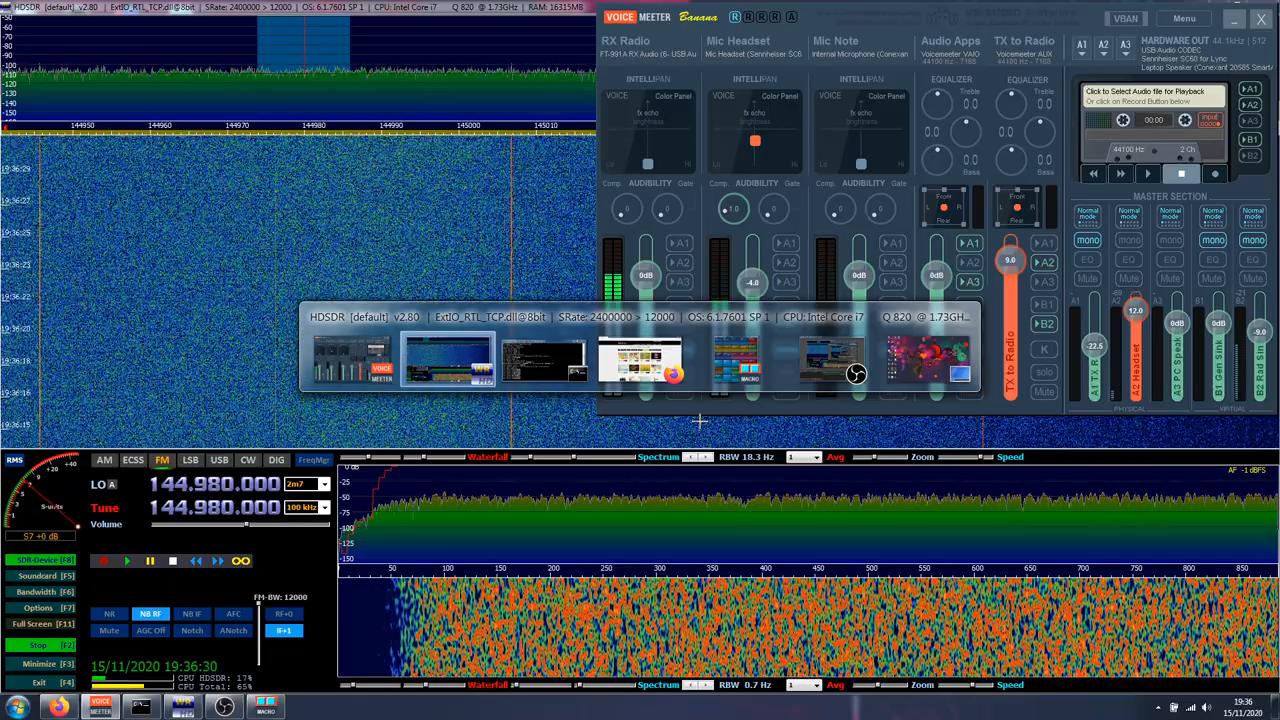
Play the first Bensound track and key the radio into transmit via MOX so the music shows on the waterfall
{"action": "left_click", "coordinate": [640, 360]}
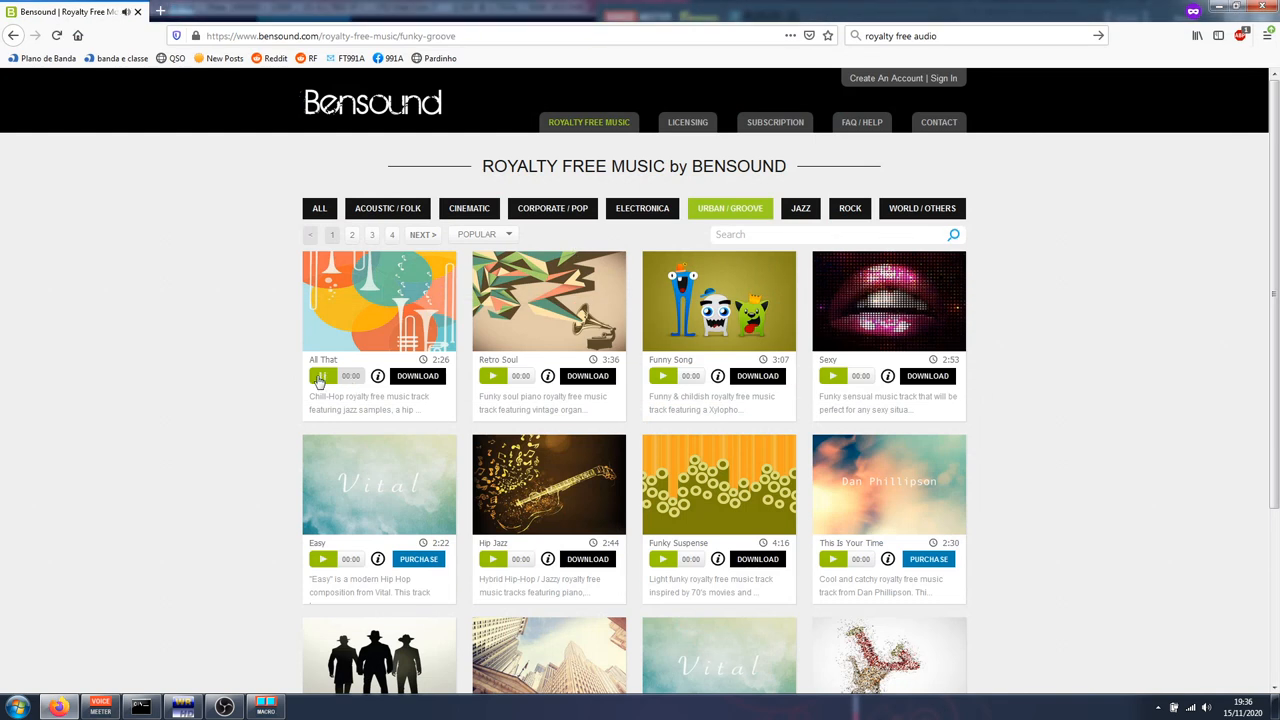
{"action": "left_click", "coordinate": [322, 376]}
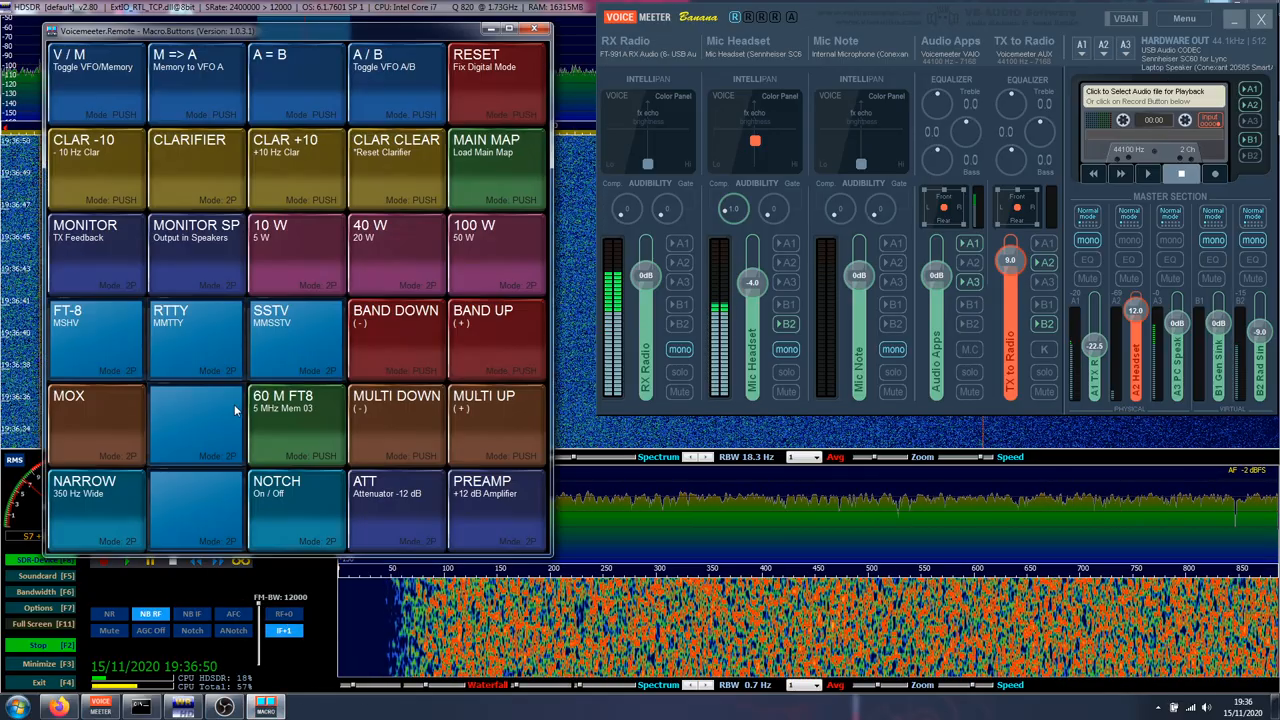
{"action": "left_click", "coordinate": [96, 424]}
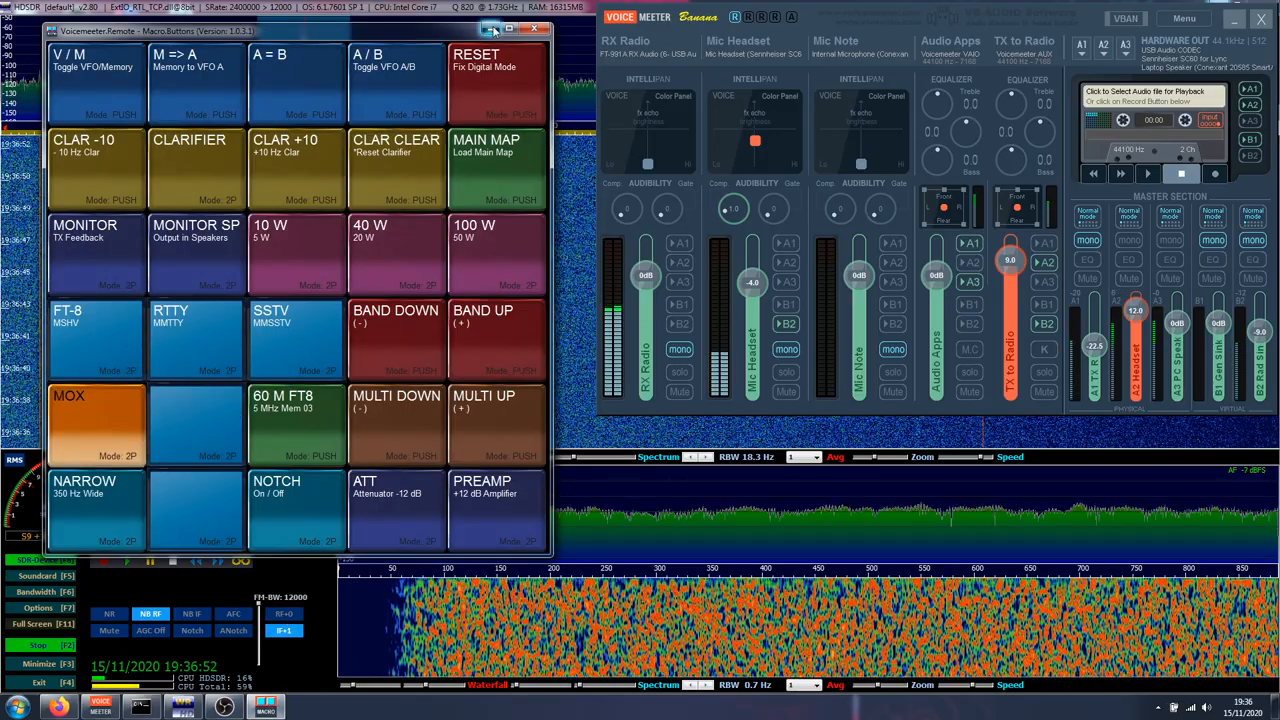
{"action": "left_click", "coordinate": [534, 28]}
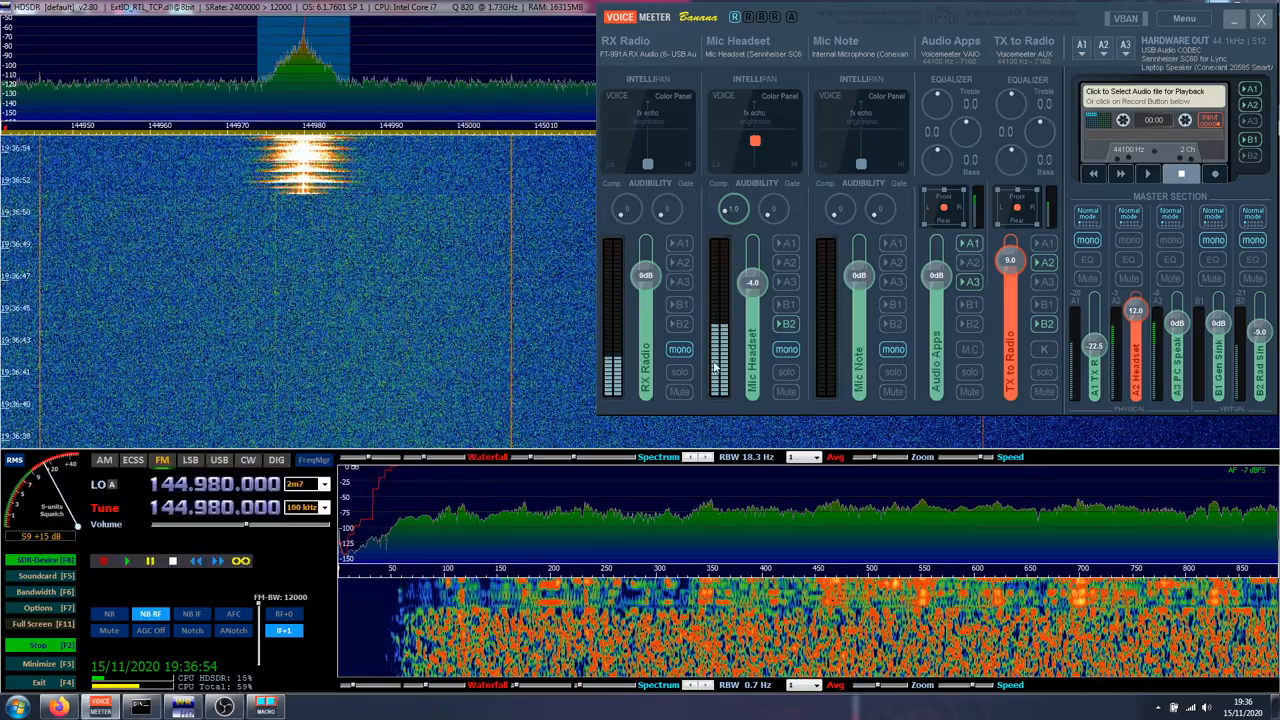